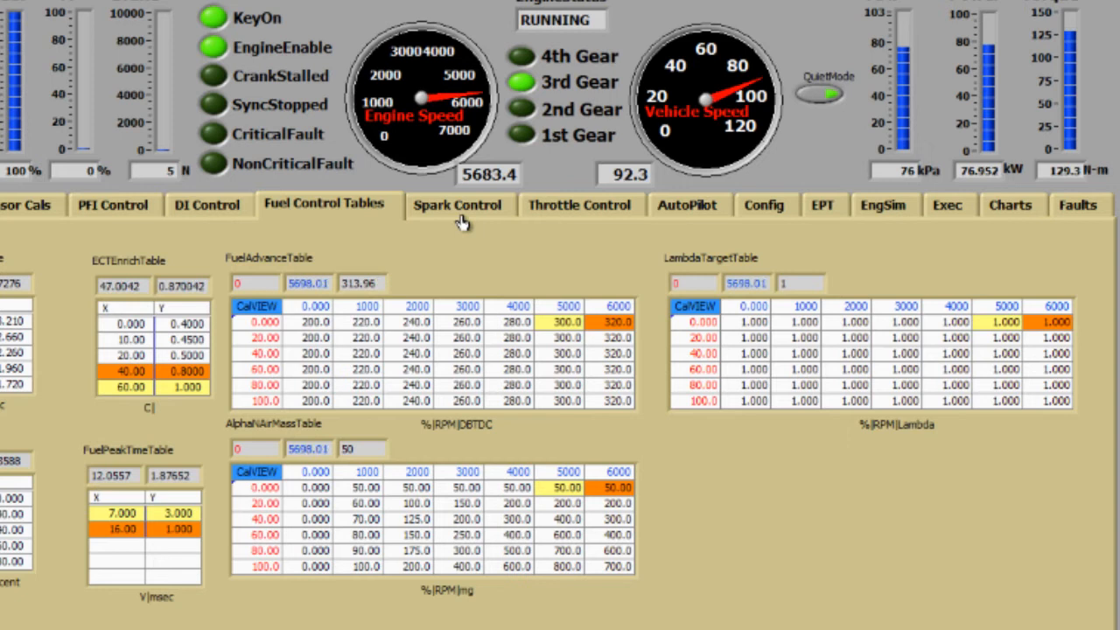
Step: Review Spark Control and Throttle Control settings, then show the DI Control injector current and voltage scope
{"action": "left_click", "coordinate": [455, 205]}
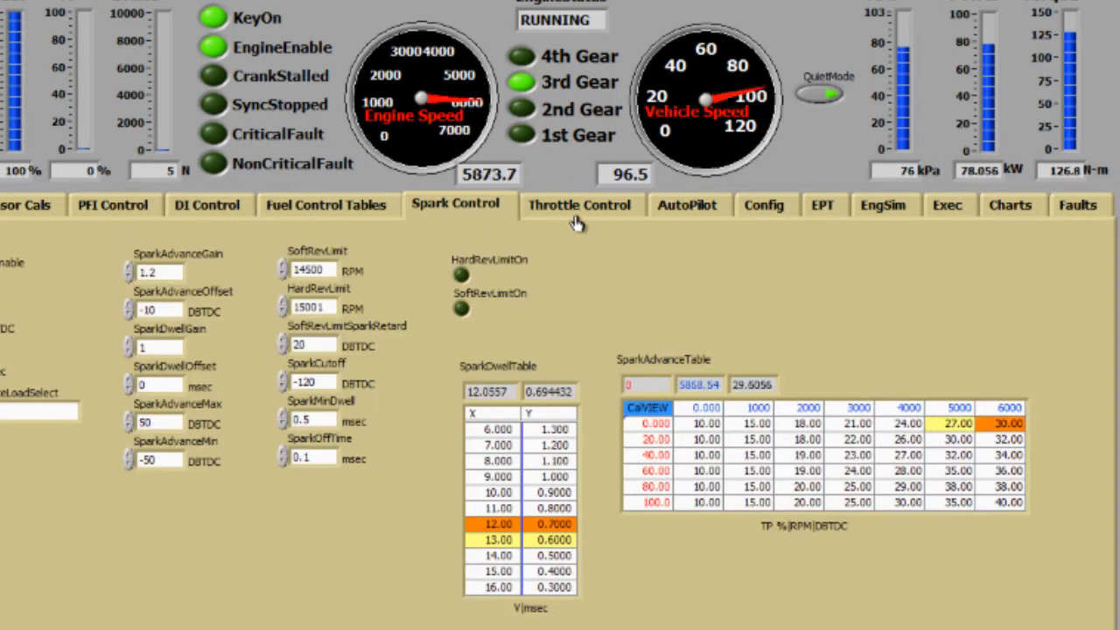
{"action": "left_click", "coordinate": [579, 205]}
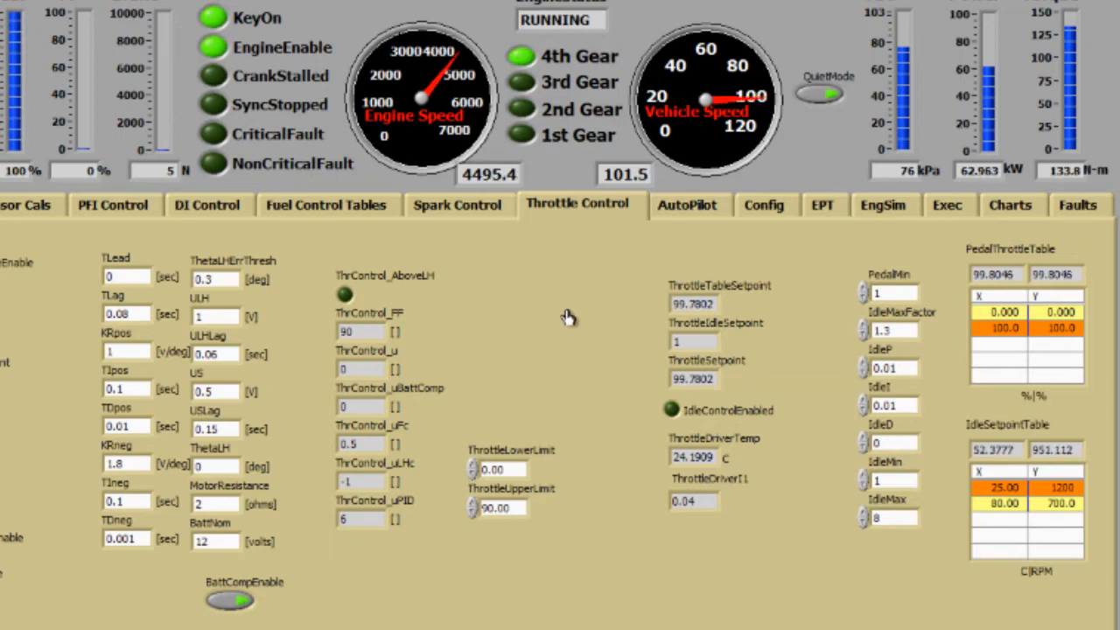
{"action": "left_click", "coordinate": [206, 203]}
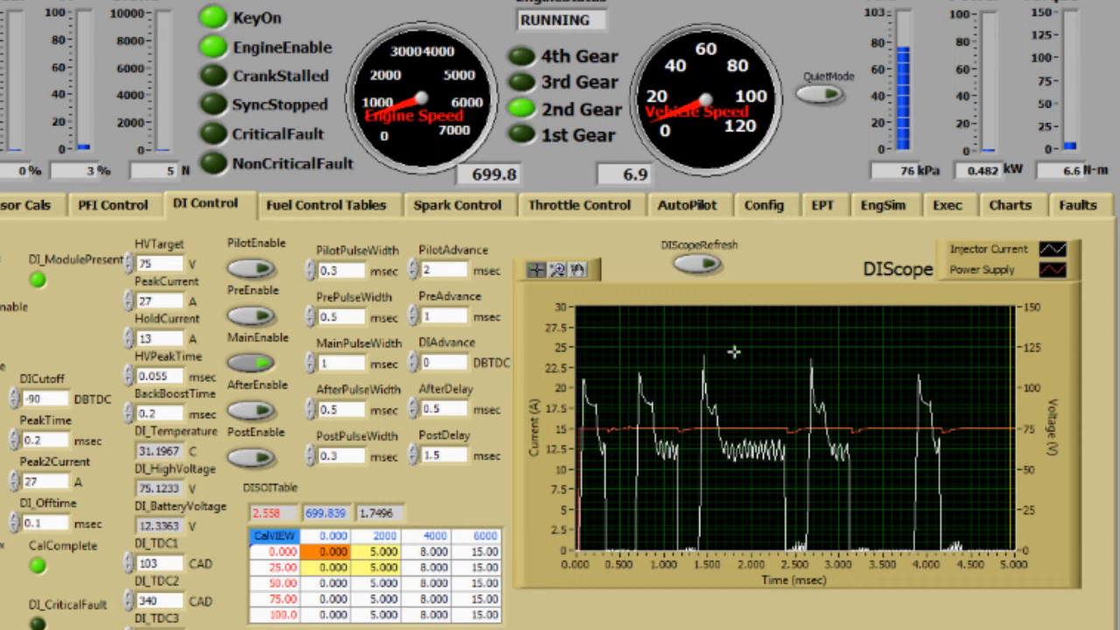
{"action": "right_click", "coordinate": [697, 266]}
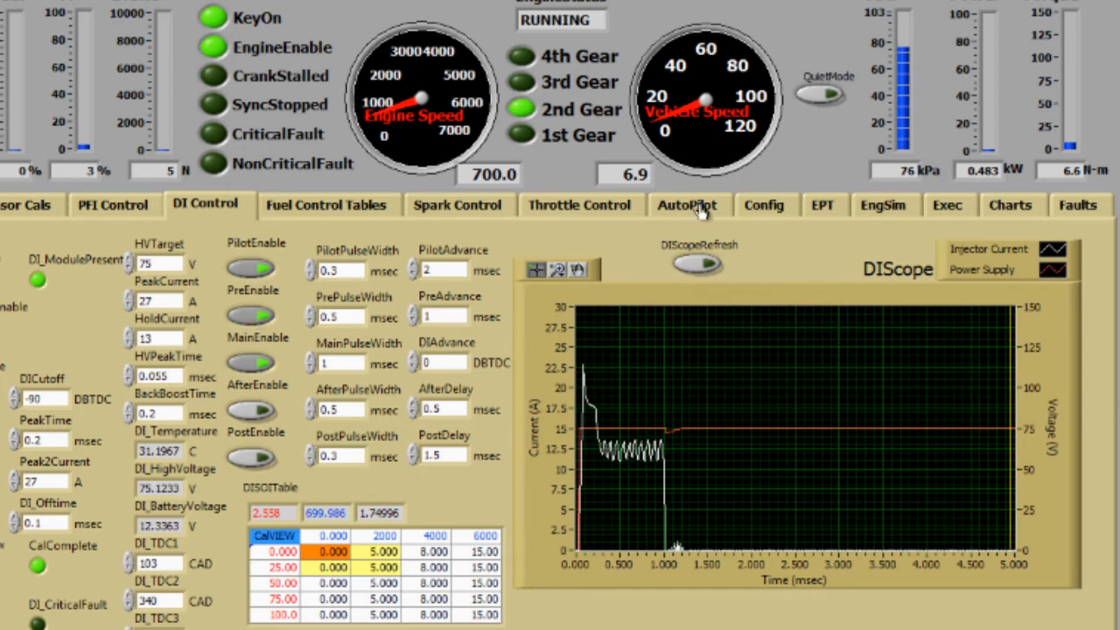
{"action": "left_click", "coordinate": [697, 266]}
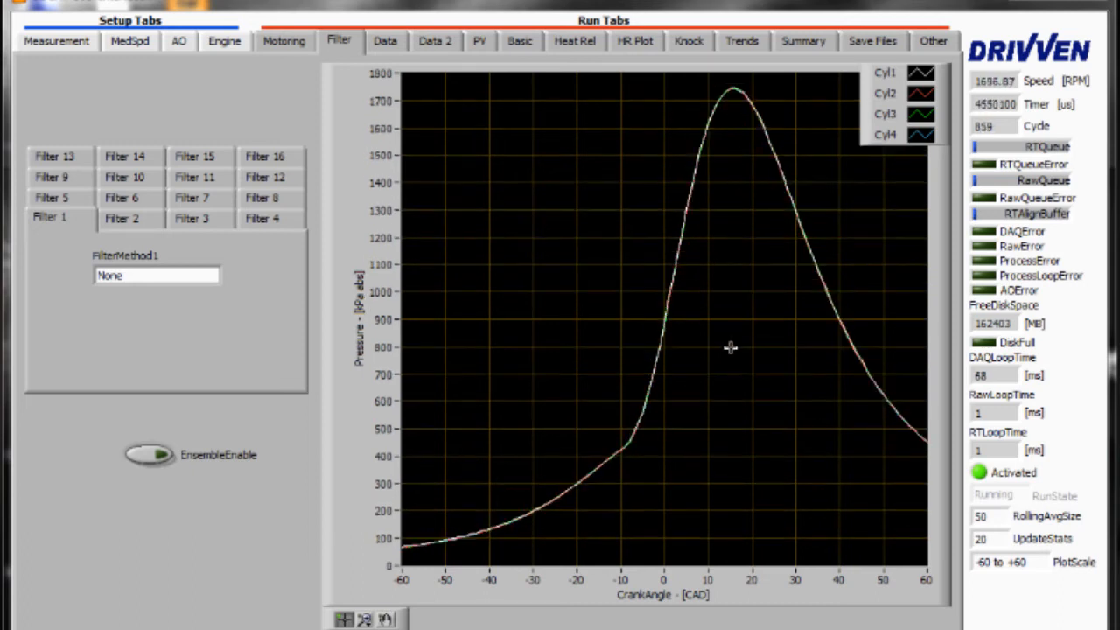
Step: View the Heat Rel settings, then show the HR Plot heat release rate, mass fraction burned and pressure traces
{"action": "left_click", "coordinate": [574, 42]}
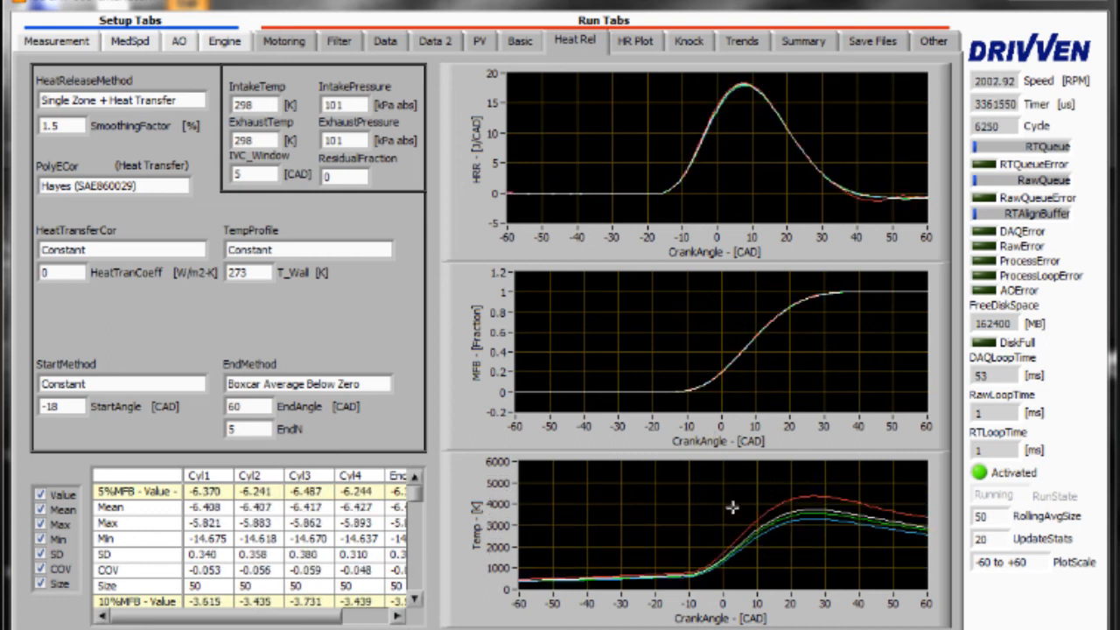
{"action": "left_click", "coordinate": [633, 42]}
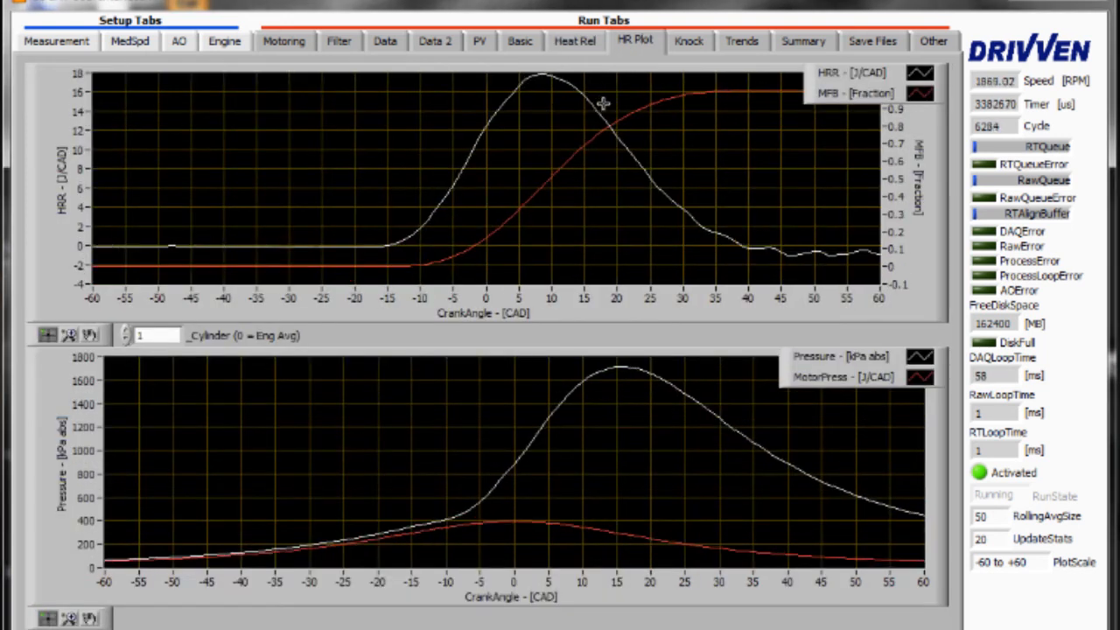